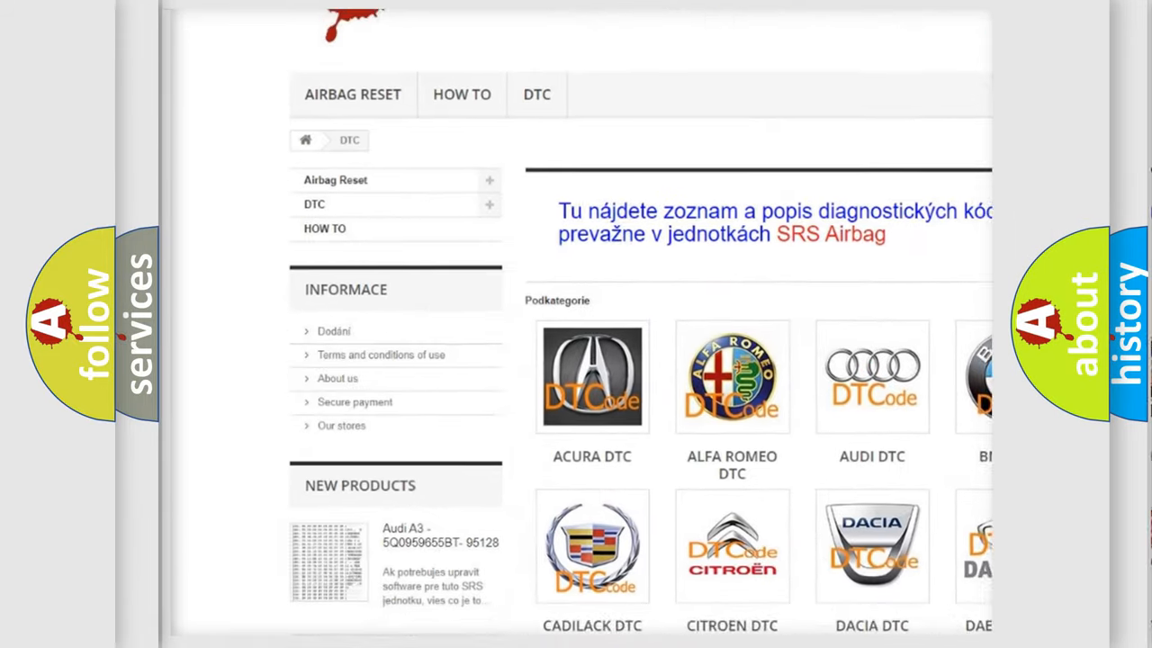
pyautogui.scroll(-3)
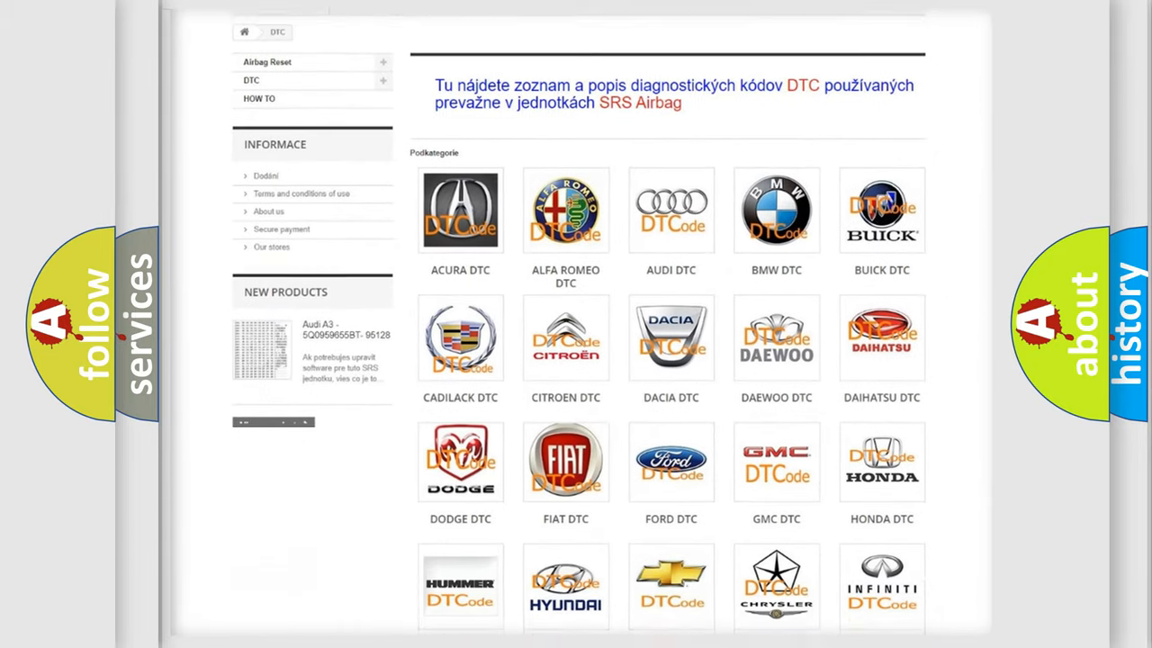
pyautogui.scroll(-3)
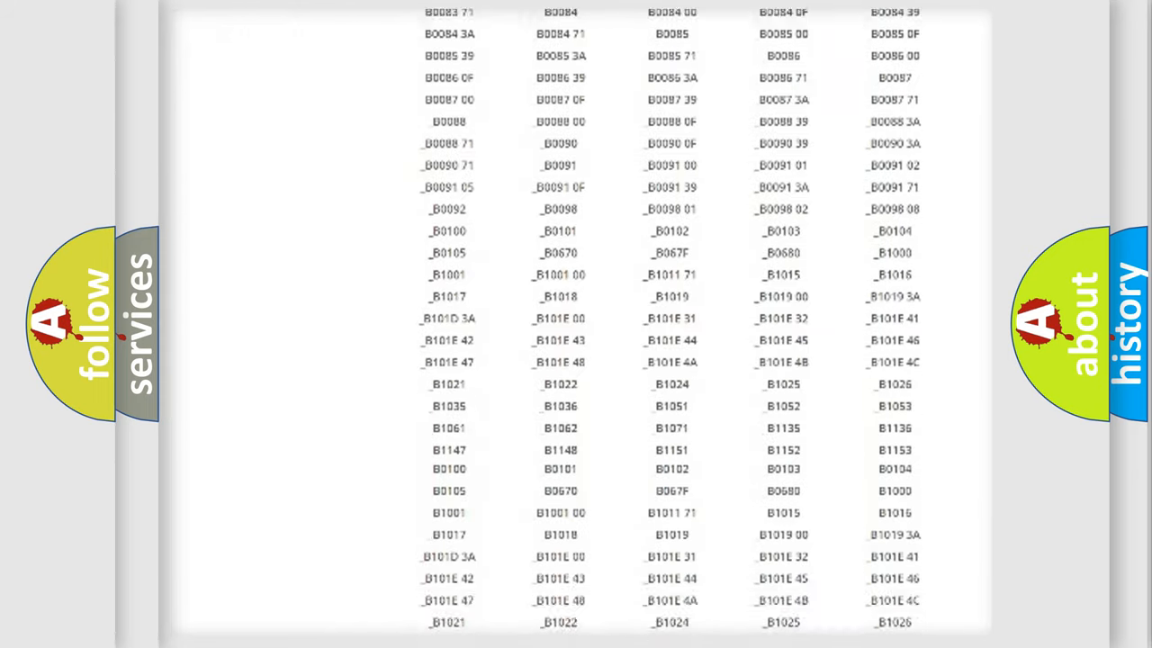
pyautogui.scroll(3)
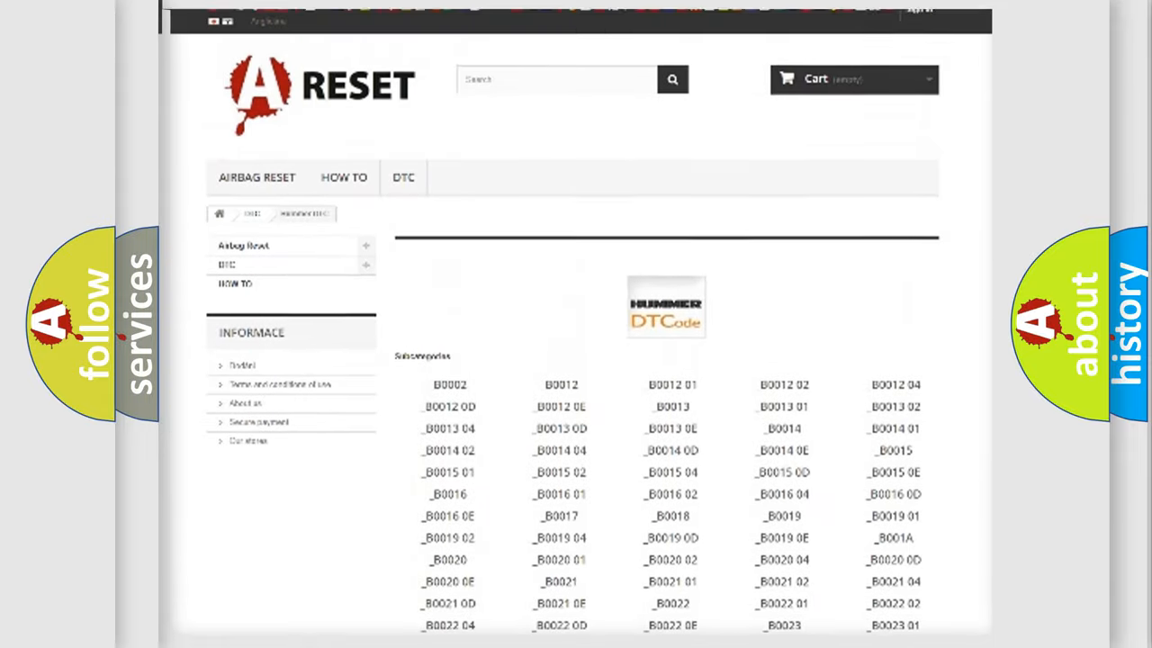